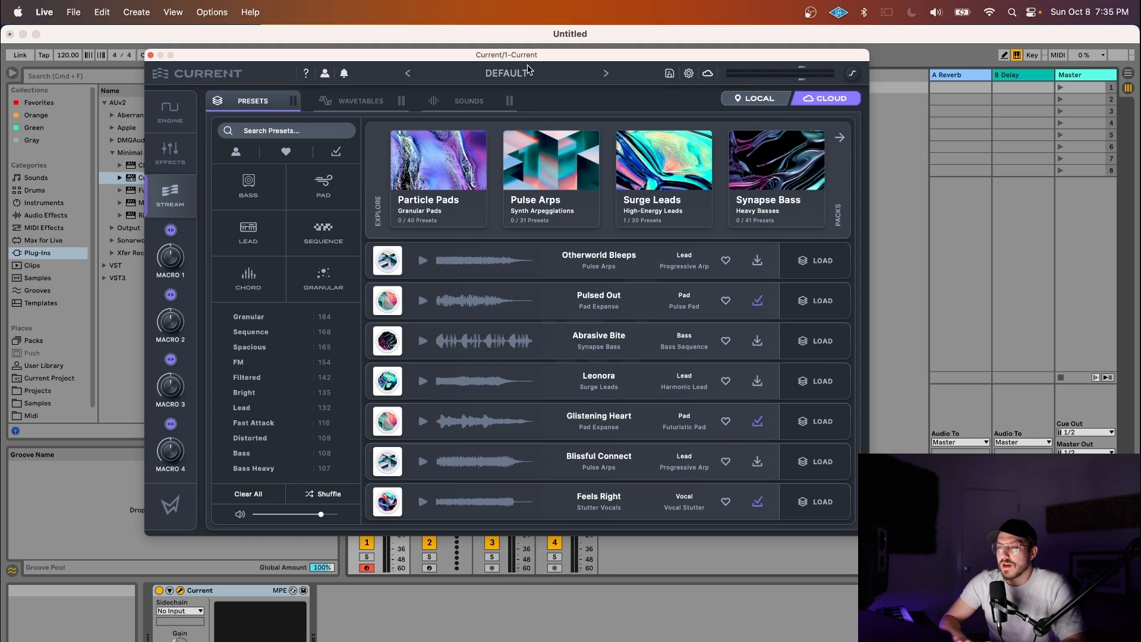
Step: Save the current sound as a new preset 'Test Preset' with Include User Content ticked
{"action": "left_click", "coordinate": [336, 151]}
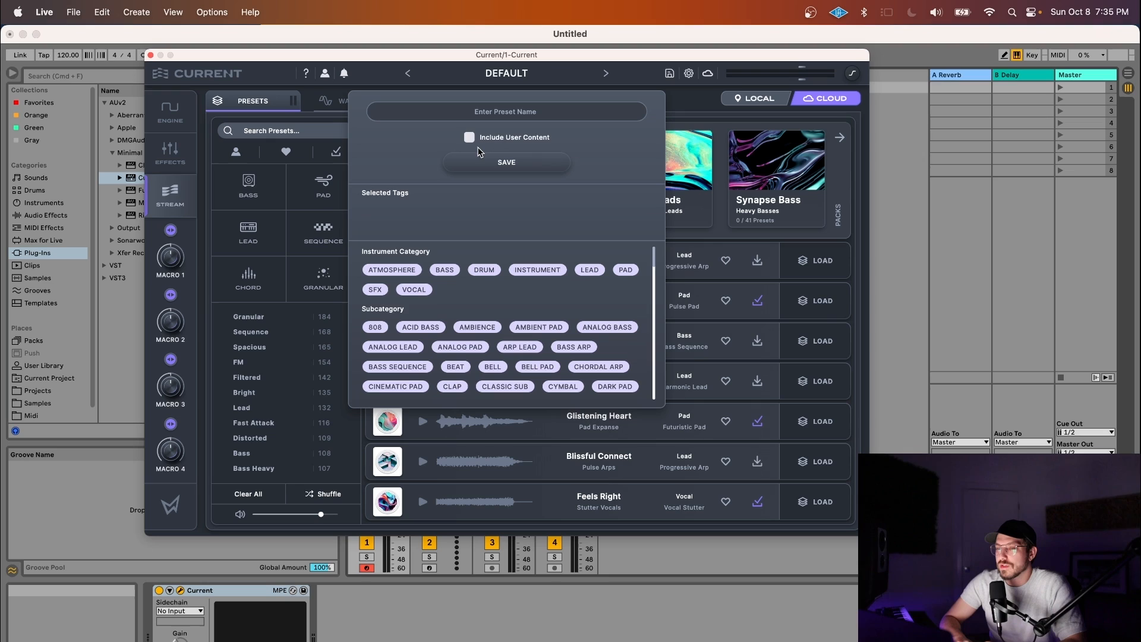
{"action": "left_click", "coordinate": [470, 138]}
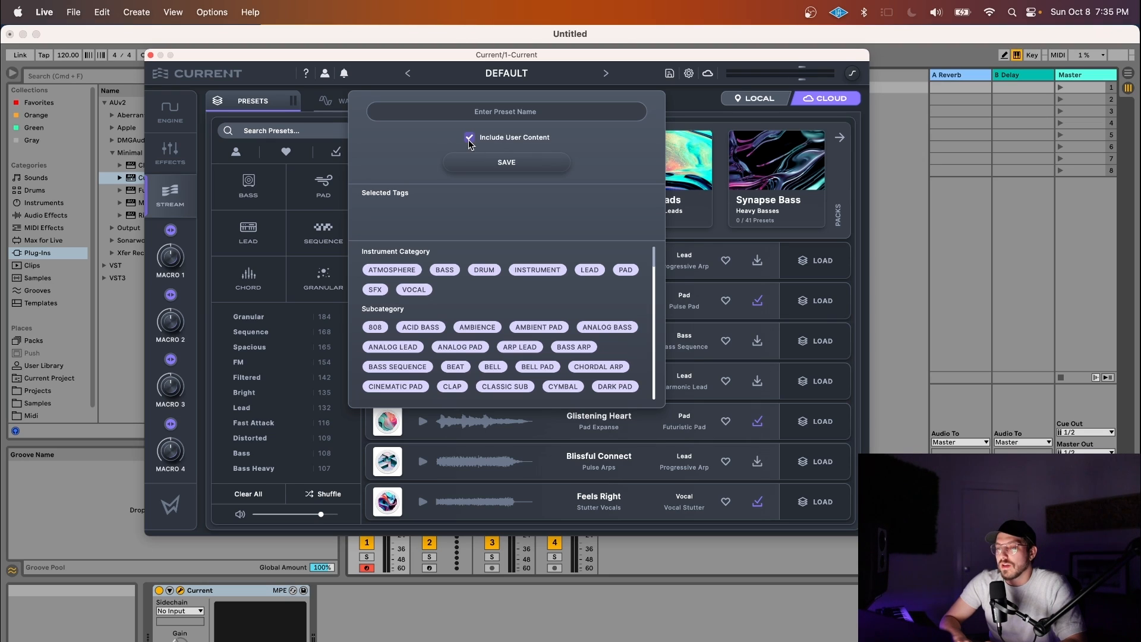
{"action": "left_click", "coordinate": [469, 138]}
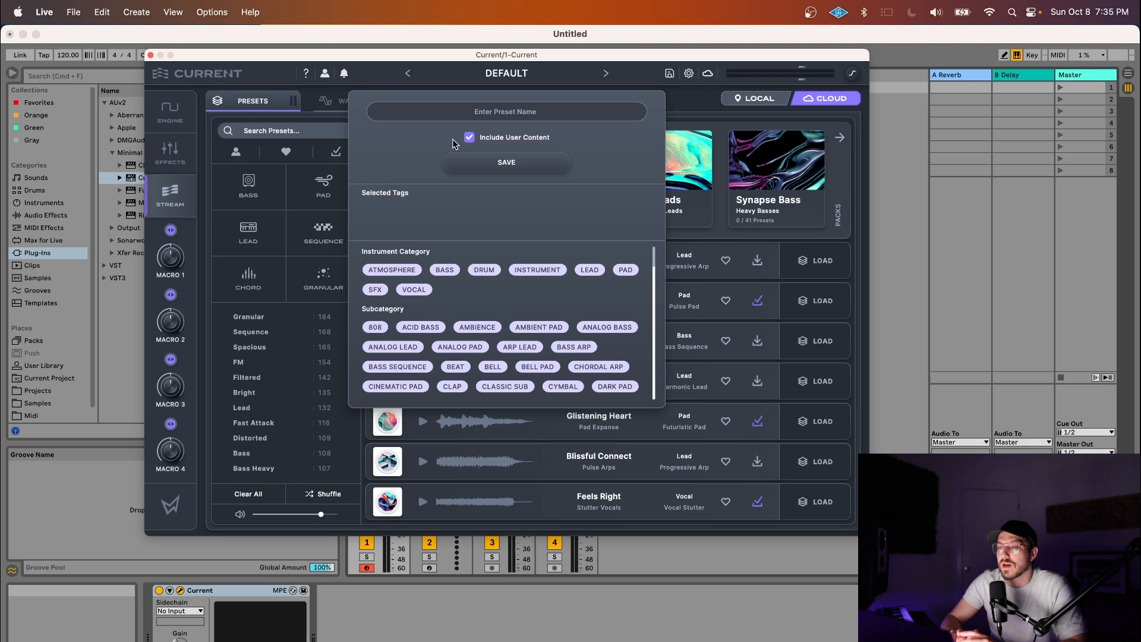
{"action": "left_click", "coordinate": [507, 163]}
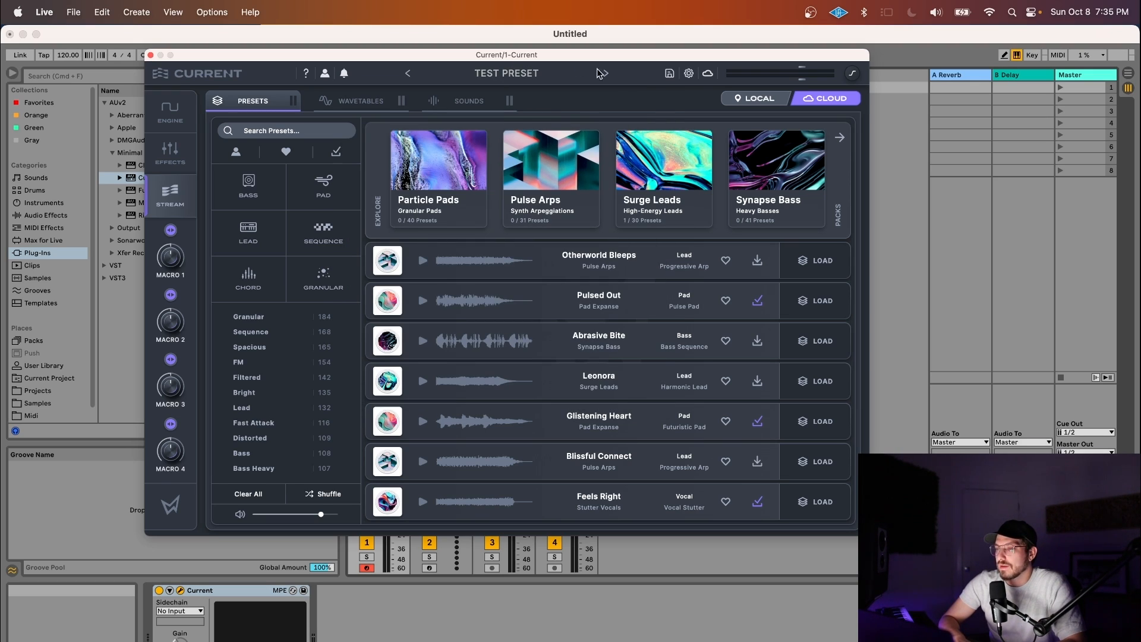
Step: Create a new user pack named 'My Great Pack' from the gear menu
{"action": "left_click", "coordinate": [688, 73]}
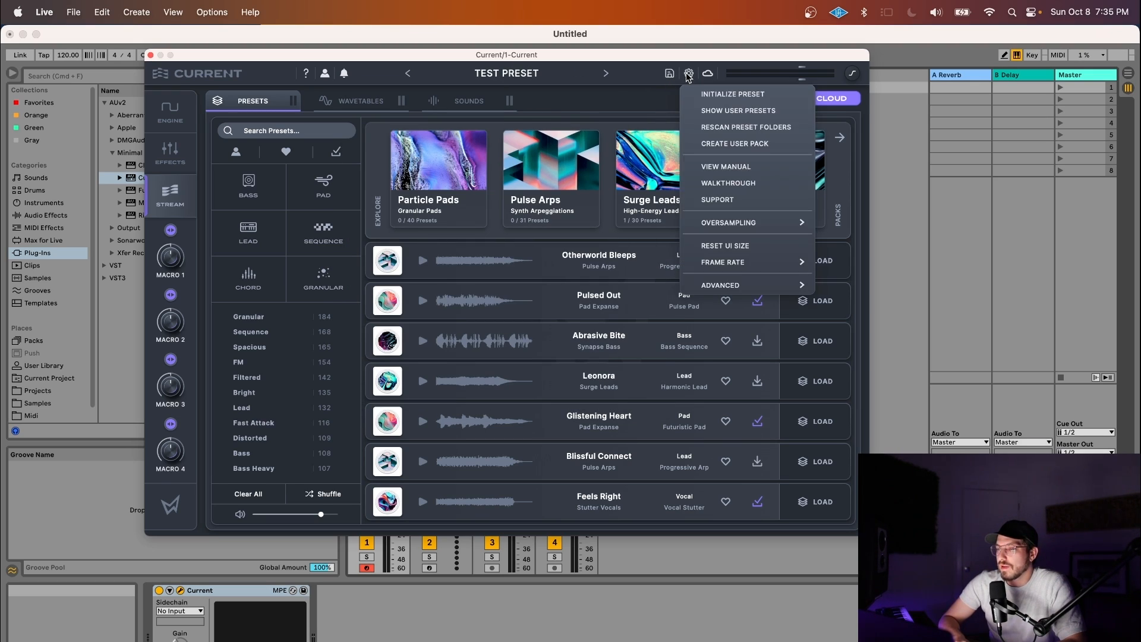
{"action": "left_click", "coordinate": [734, 143]}
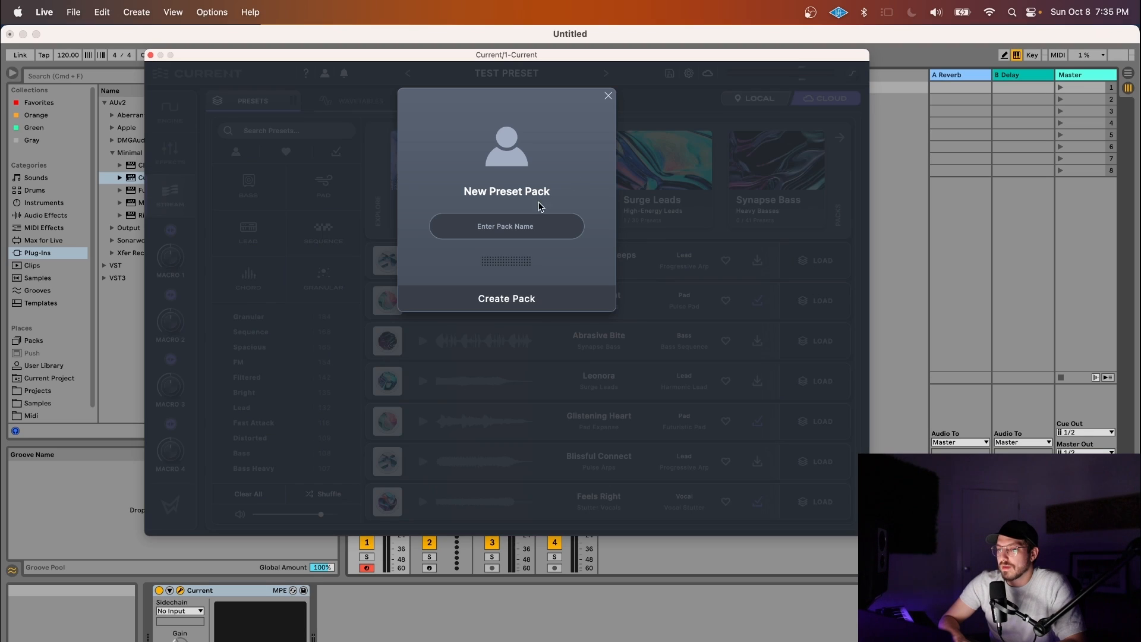
{"action": "type", "text": "M"}
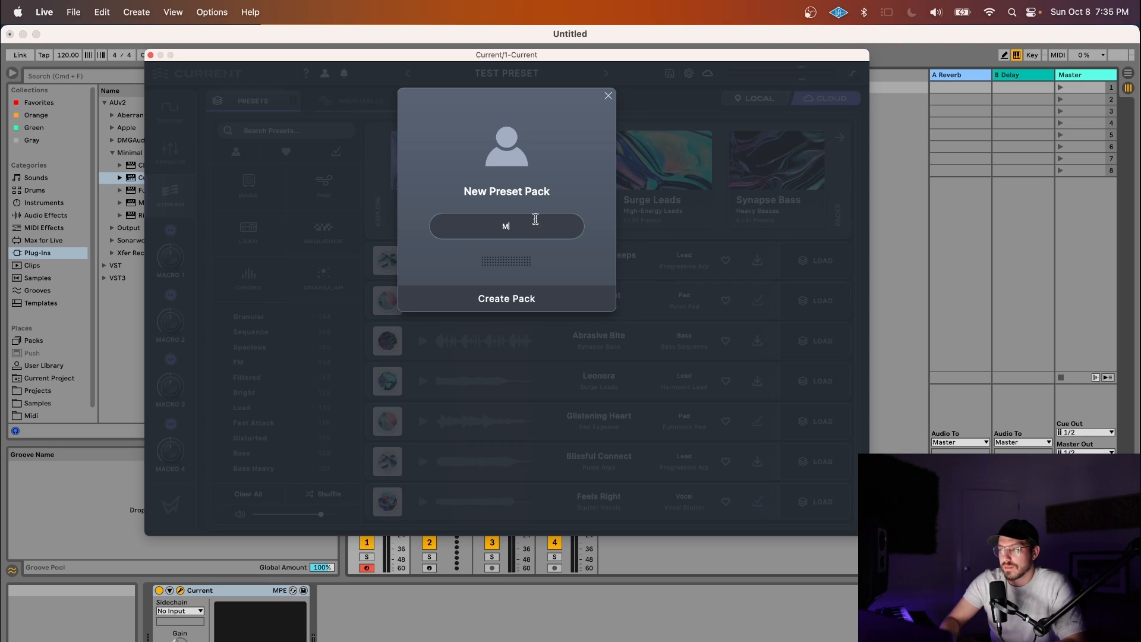
{"action": "type", "text": "y Great P"}
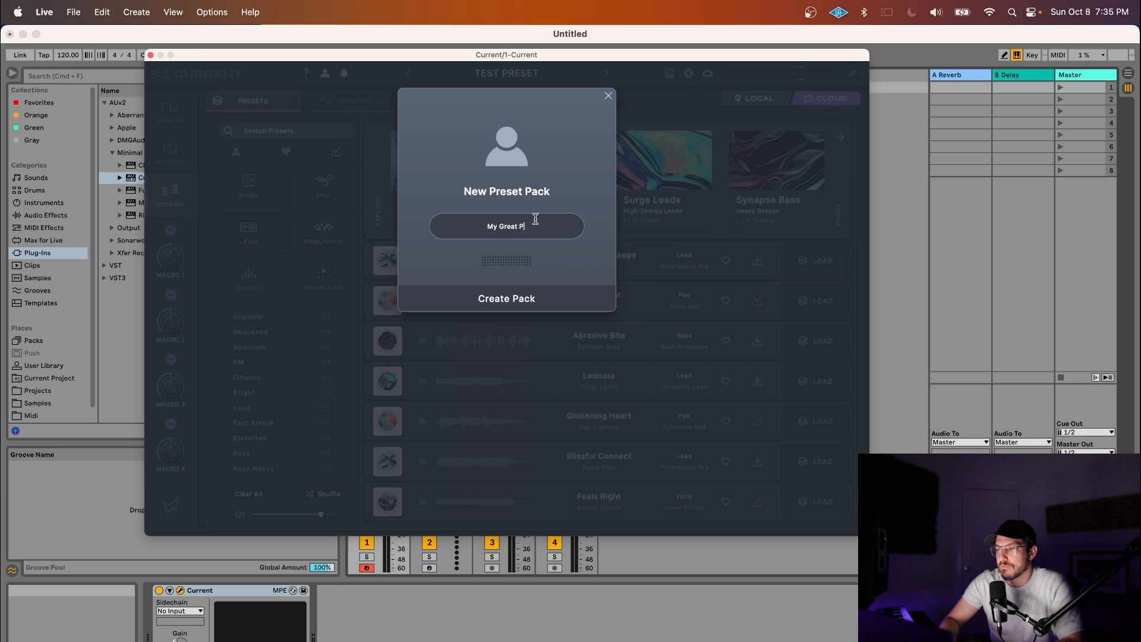
{"action": "left_click", "coordinate": [506, 298]}
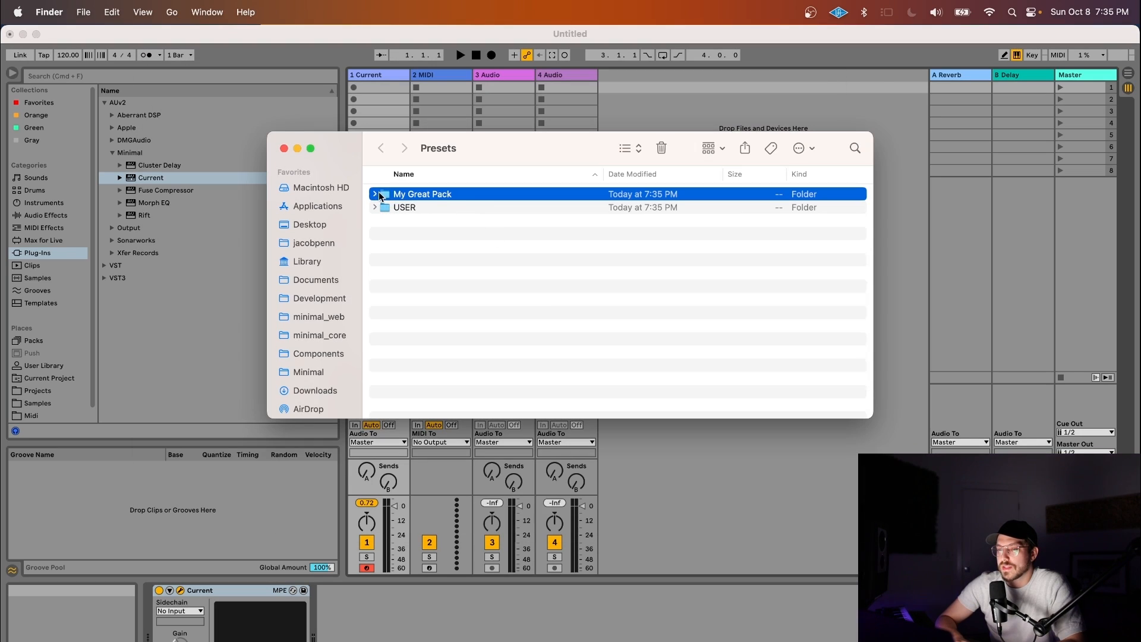
Step: Expand the My Great Pack folder in Finder and bring up the context actions for pack.json
{"action": "left_click", "coordinate": [375, 194]}
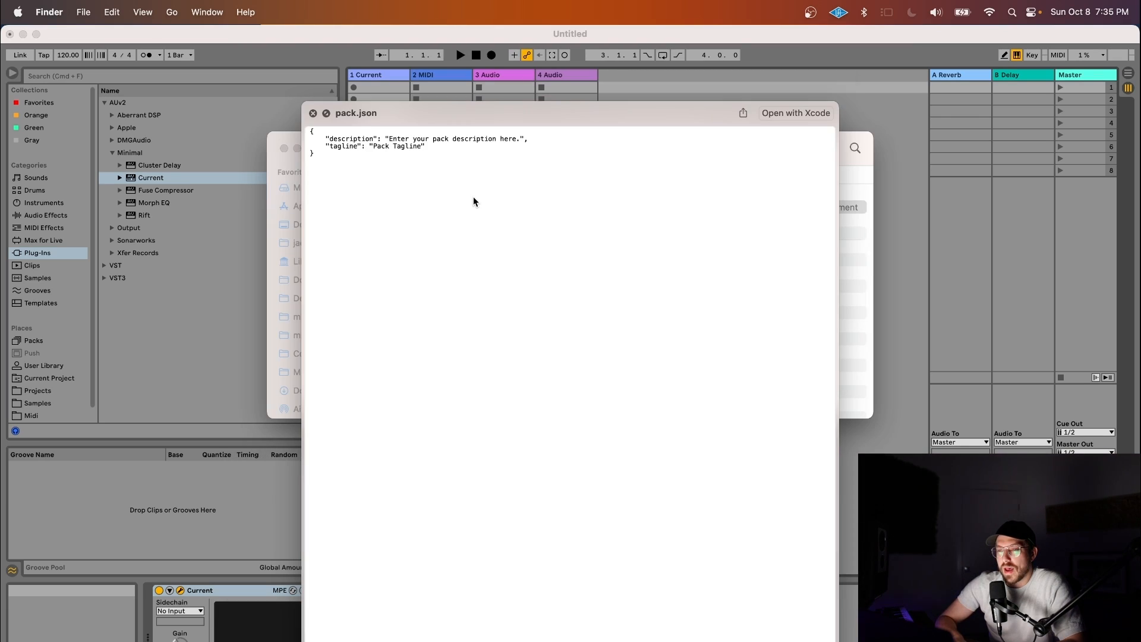
{"action": "left_click", "coordinate": [312, 113]}
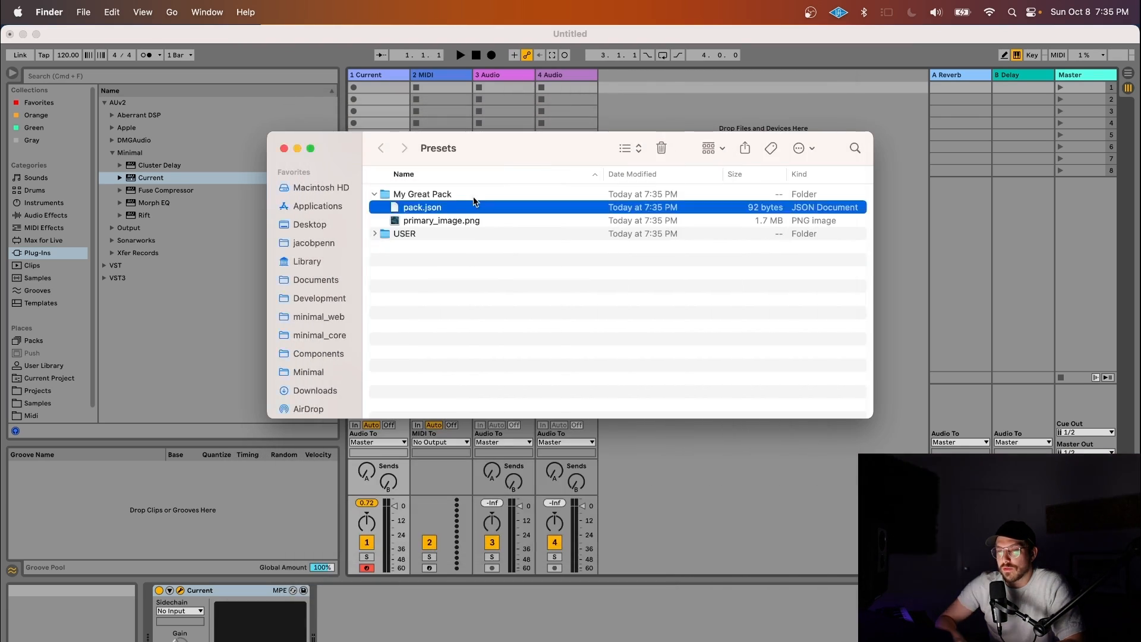
{"action": "right_click", "coordinate": [422, 206]}
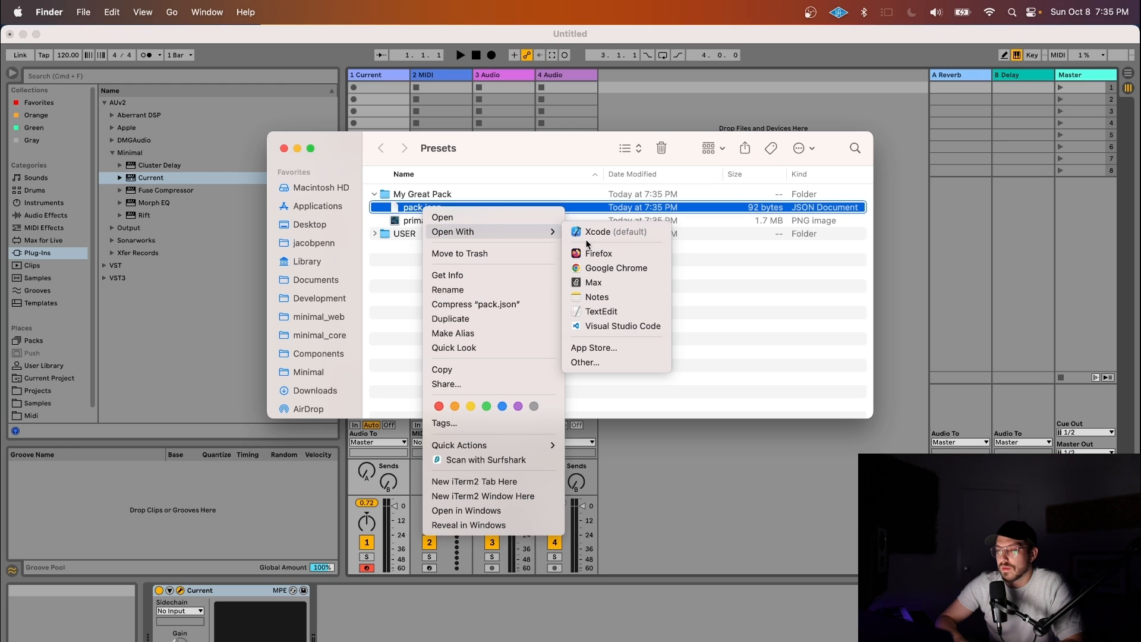
Step: Edit pack.json in TextEdit so the description reads 'This is my first preset pack.'
{"action": "left_click", "coordinate": [599, 310]}
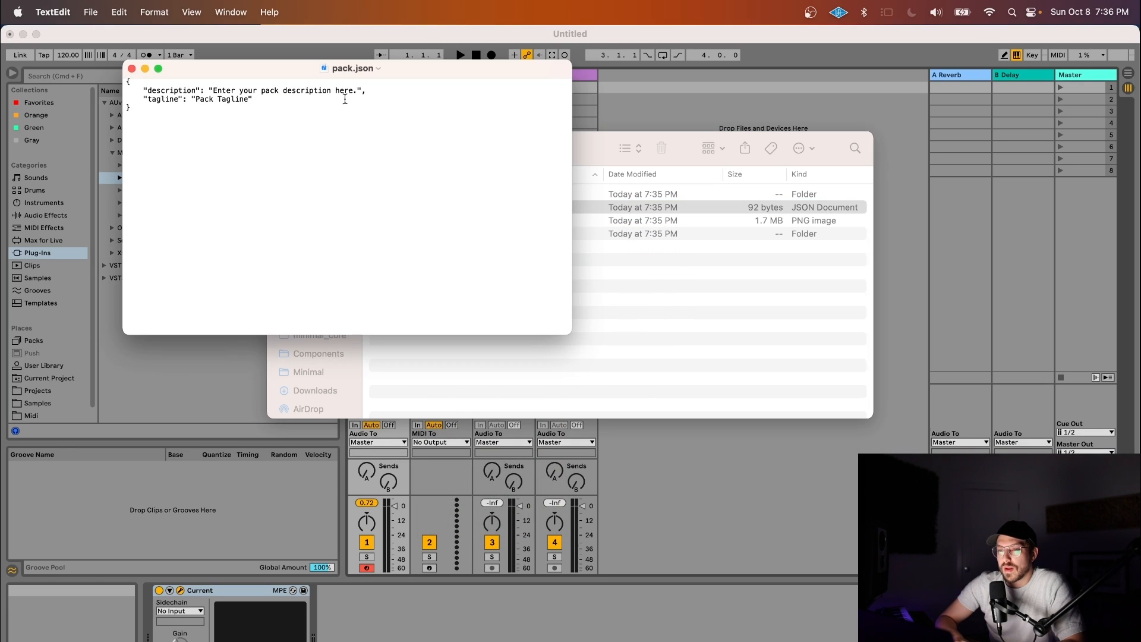
{"action": "type", "text": "T\","}
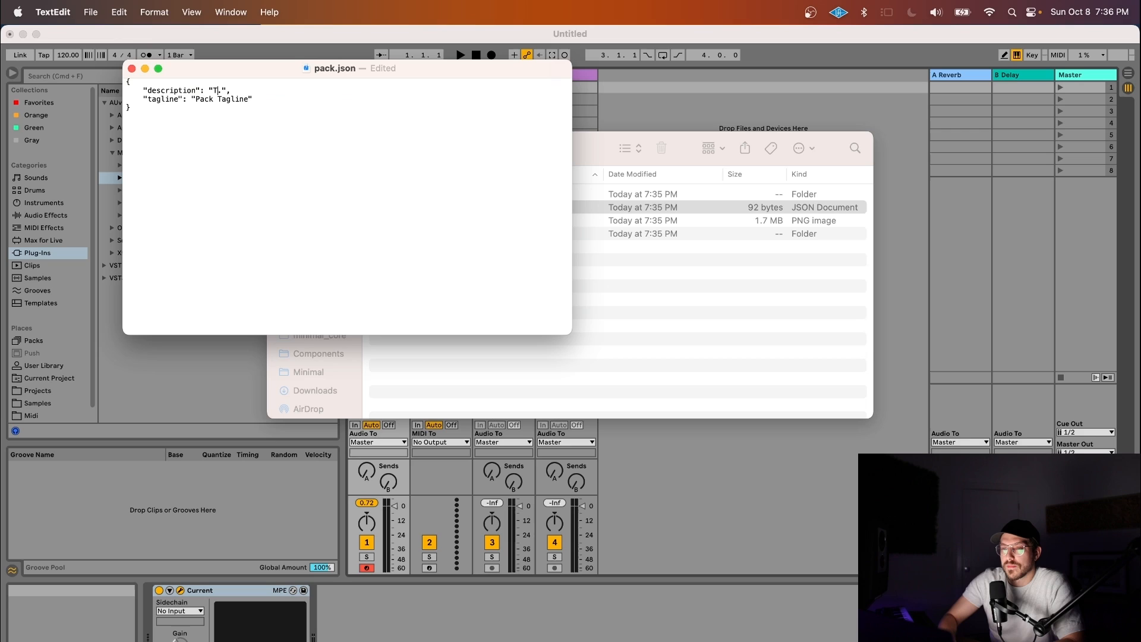
{"action": "type", "text": "his is my first"}
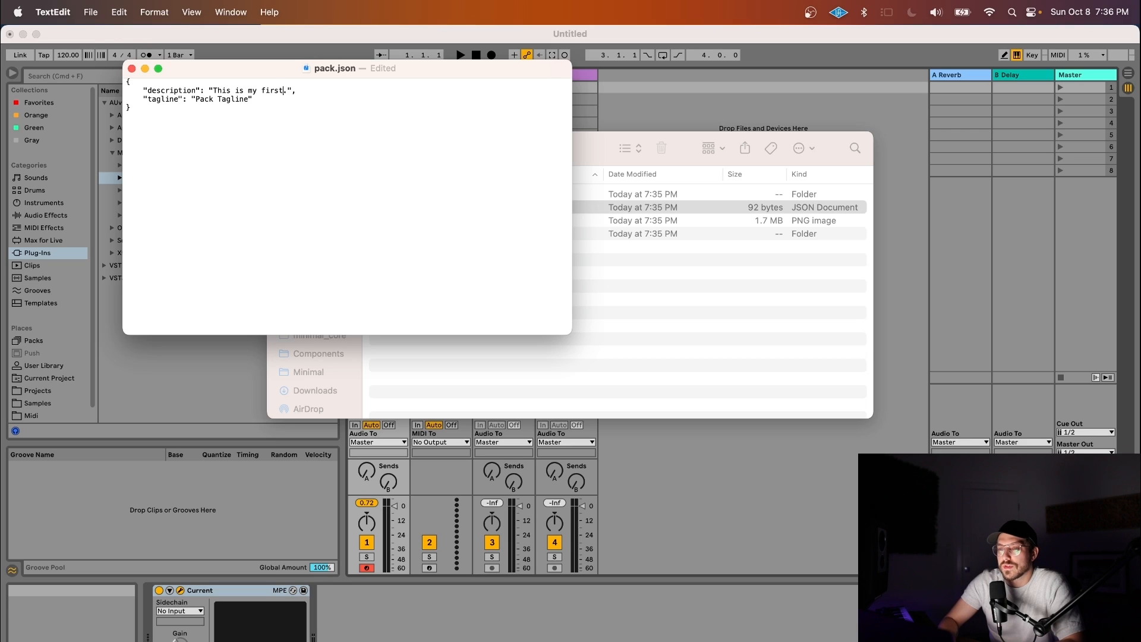
{"action": "type", "text": "preset pack"}
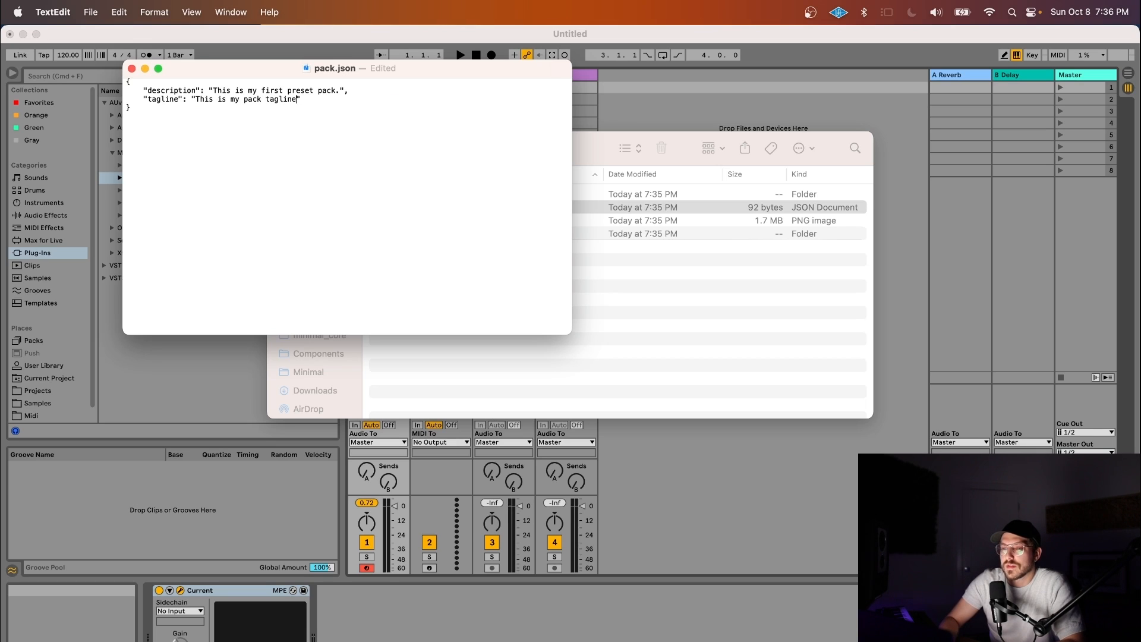
{"action": "type", "text": "."}
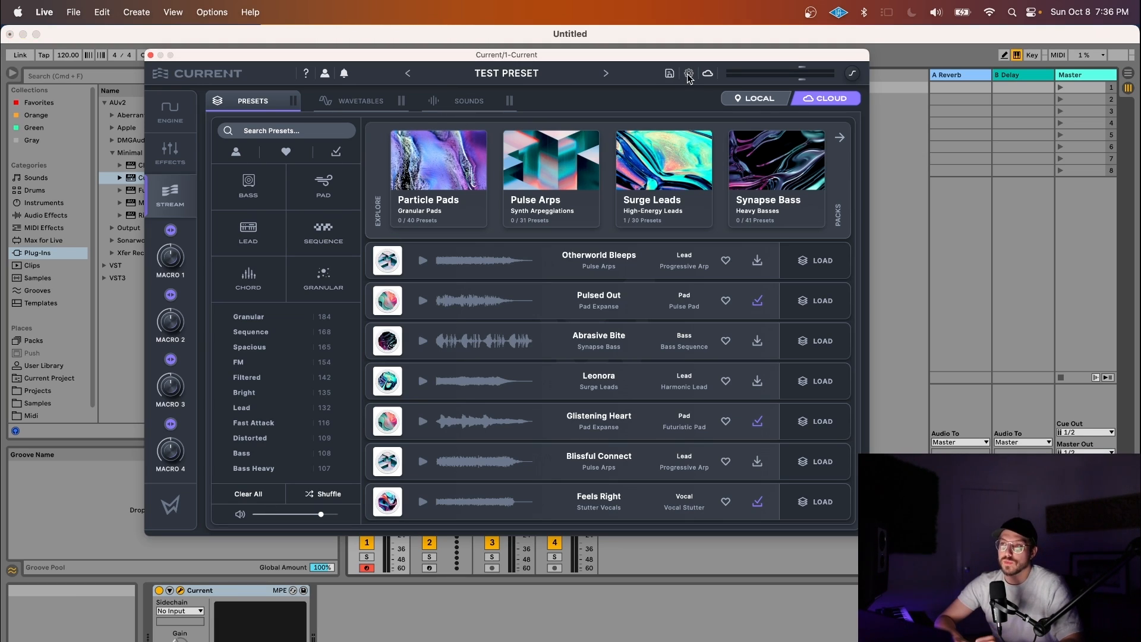
Step: Rescan preset folders and view My Great Pack in the stream with Test Preset listed
{"action": "left_click", "coordinate": [688, 73]}
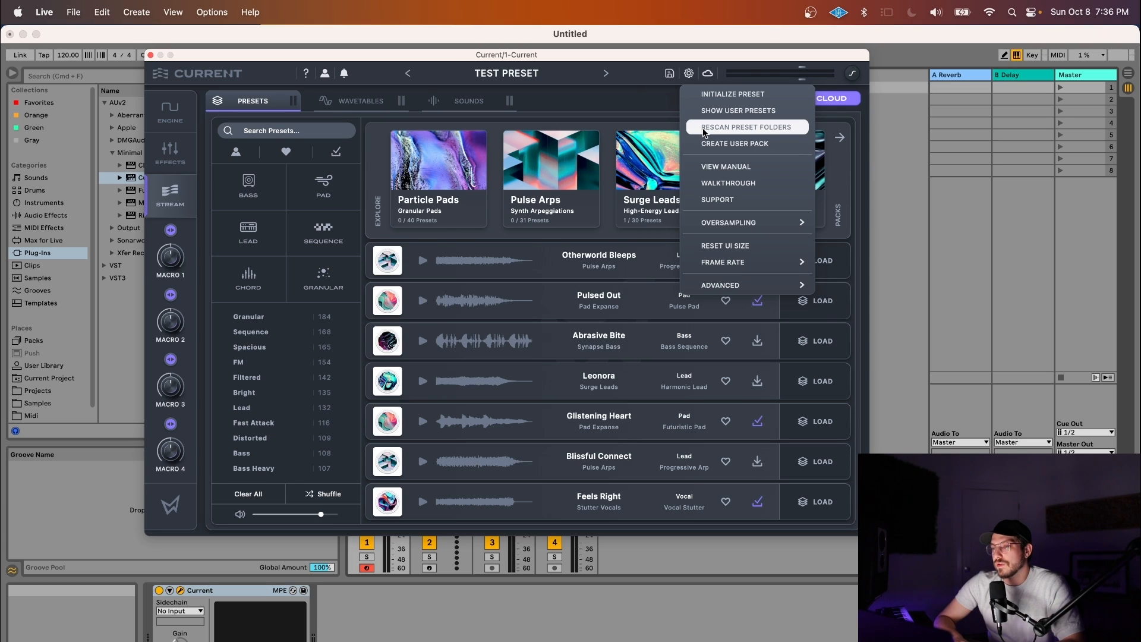
{"action": "left_click", "coordinate": [745, 127]}
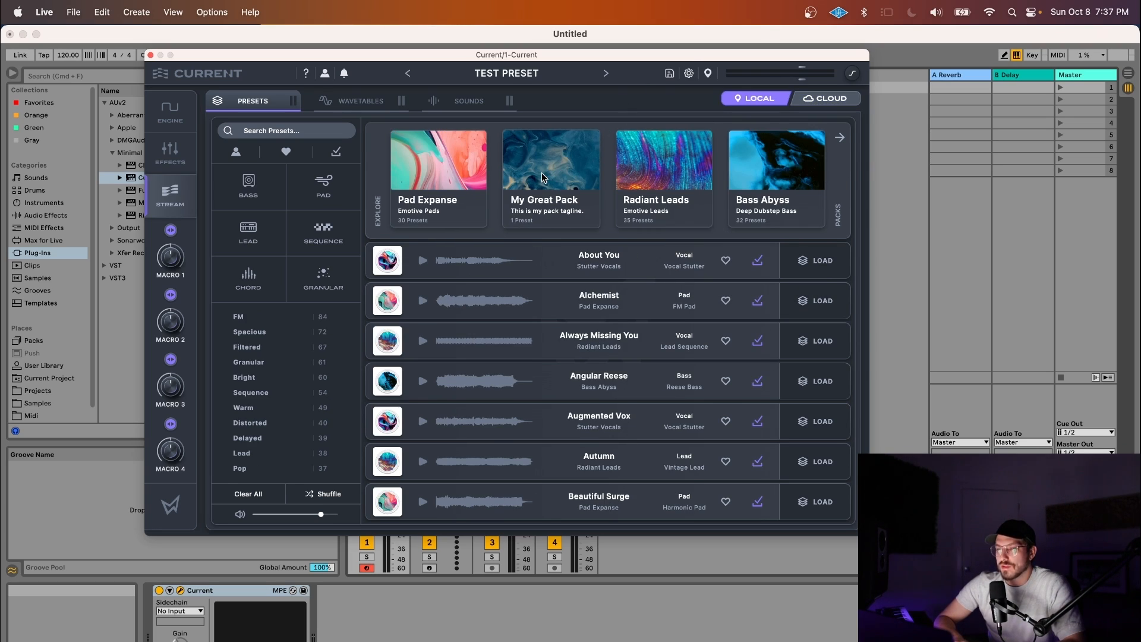
{"action": "left_click", "coordinate": [551, 178]}
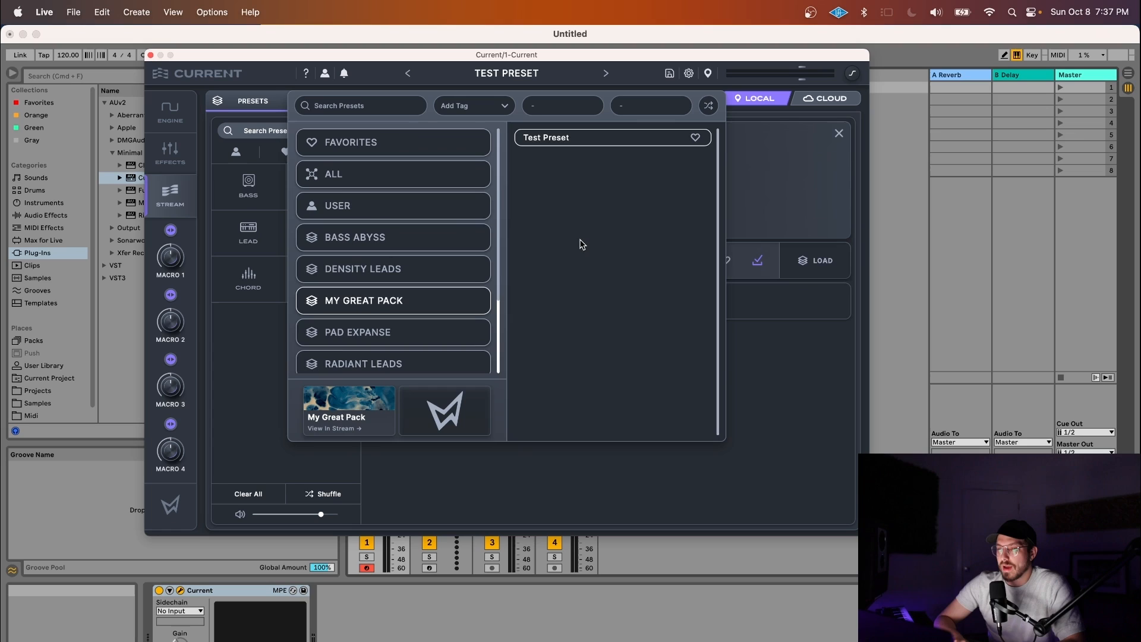
{"action": "left_click", "coordinate": [348, 417]}
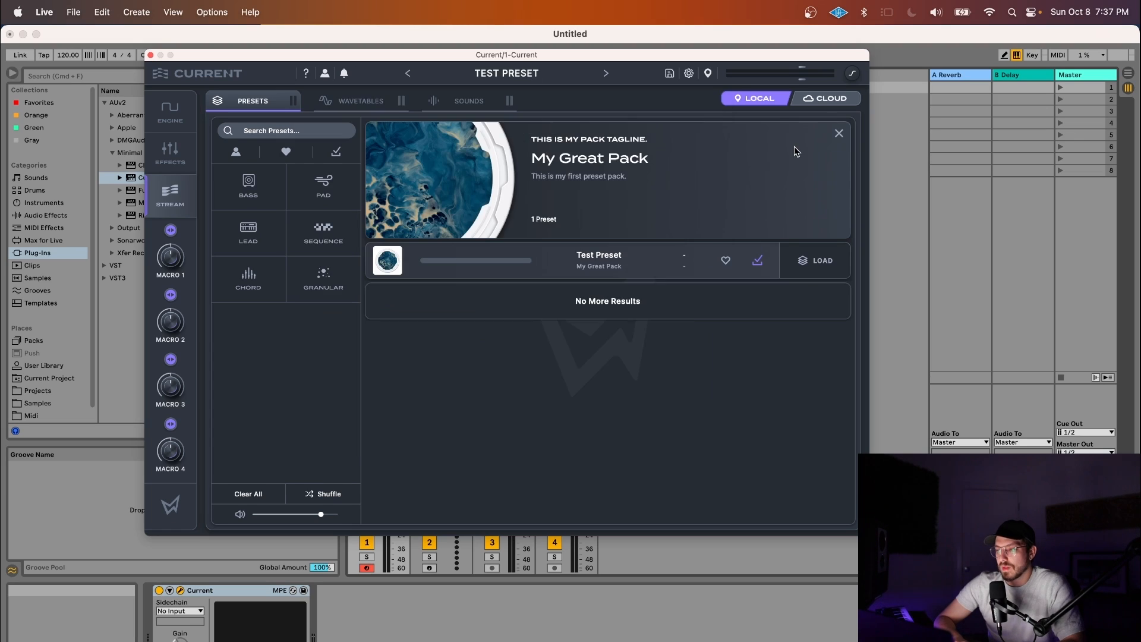
{"action": "mouse_move", "coordinate": [744, 151]}
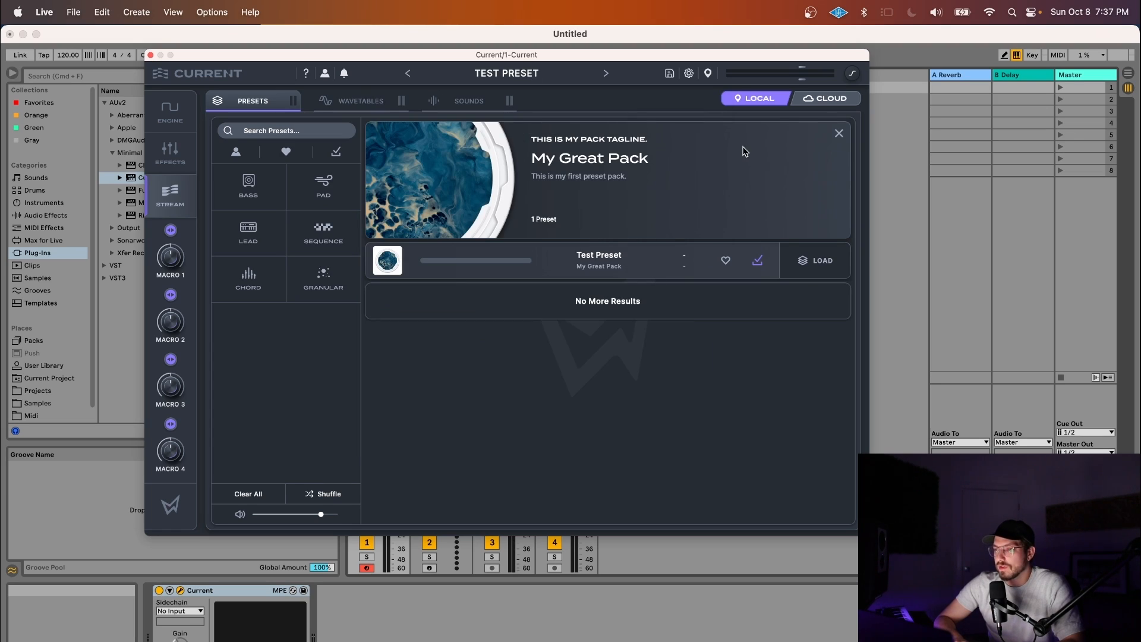